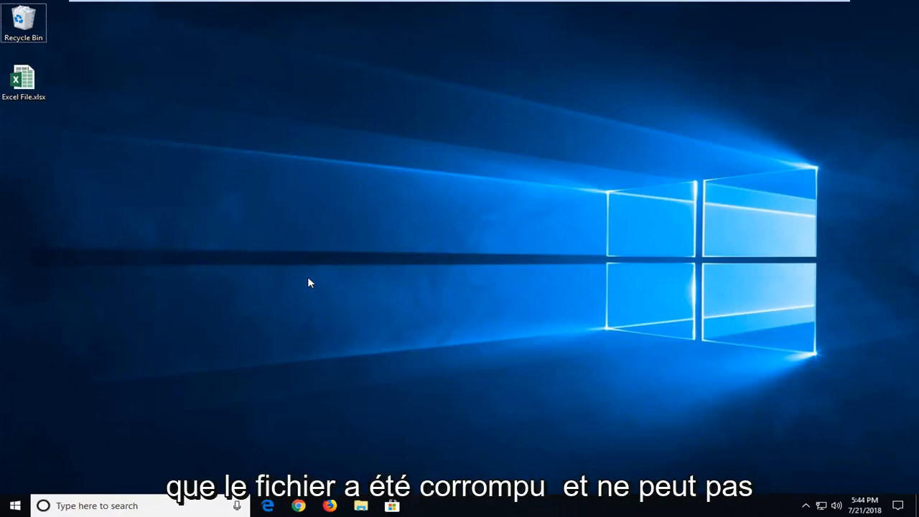
mouse_move(572, 326)
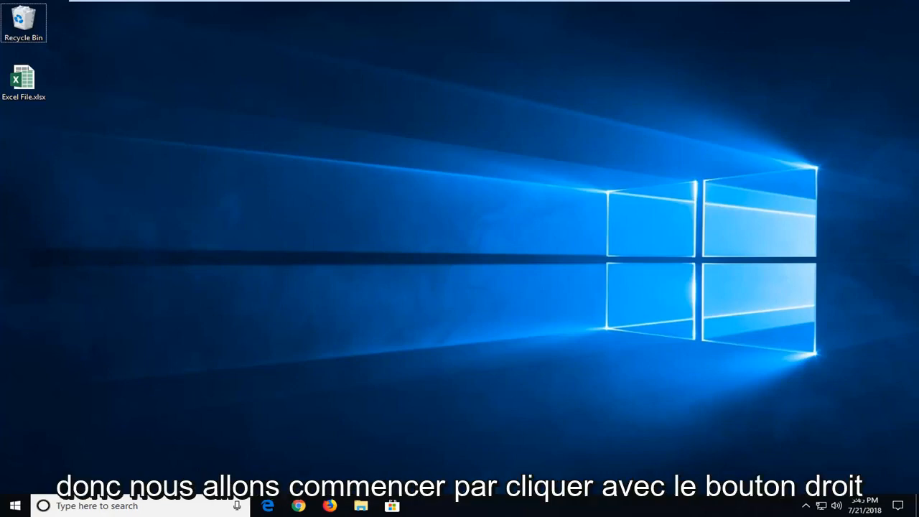
Step: Open the Properties of Excel File.xlsx
left_click(26, 76)
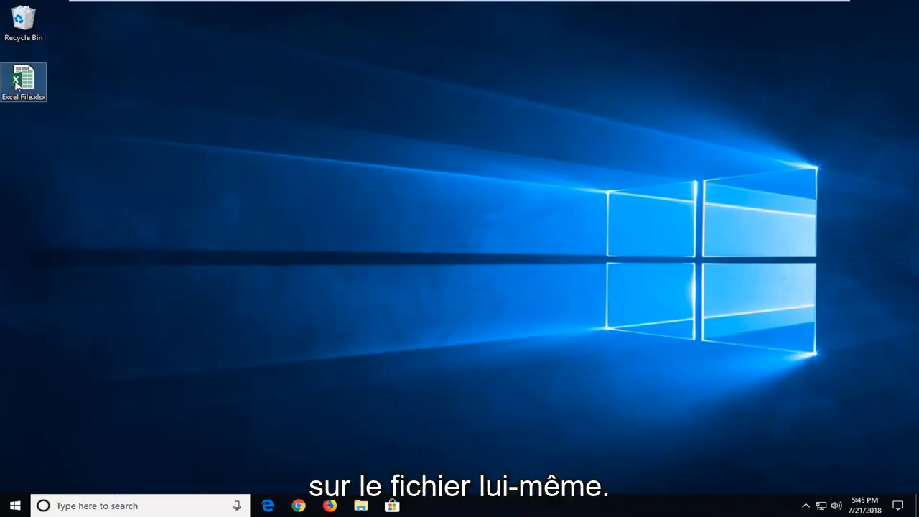
right_click(24, 77)
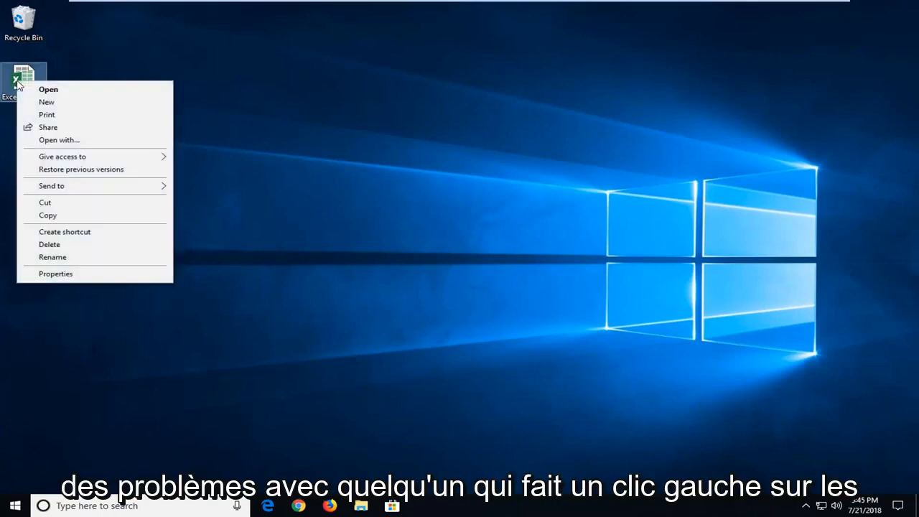
left_click(55, 274)
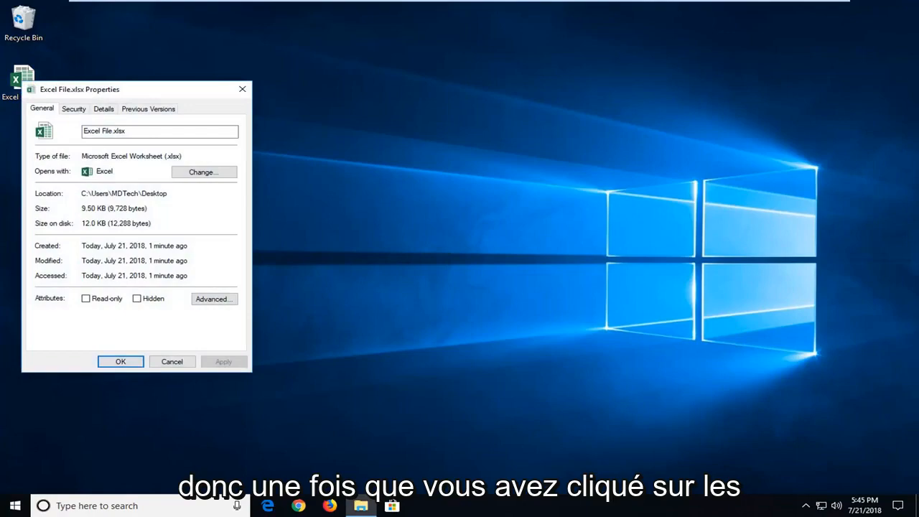
mouse_move(189, 110)
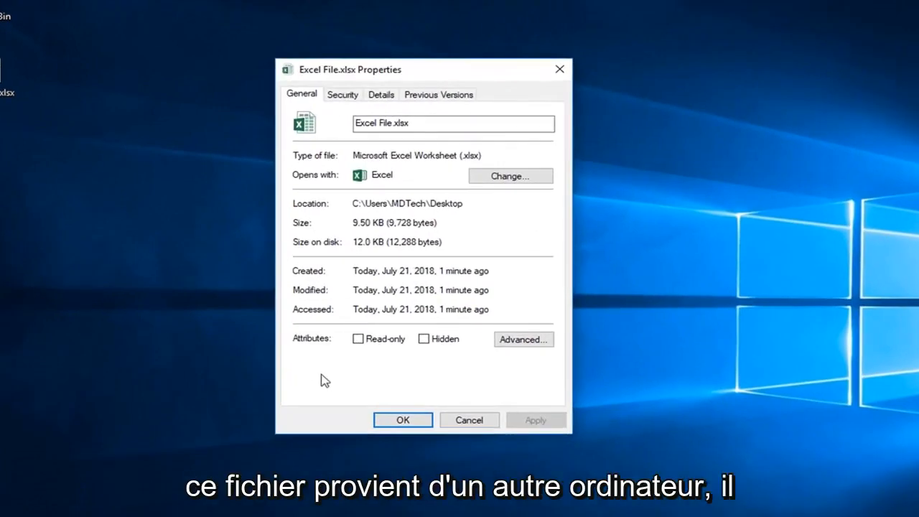
mouse_move(339, 390)
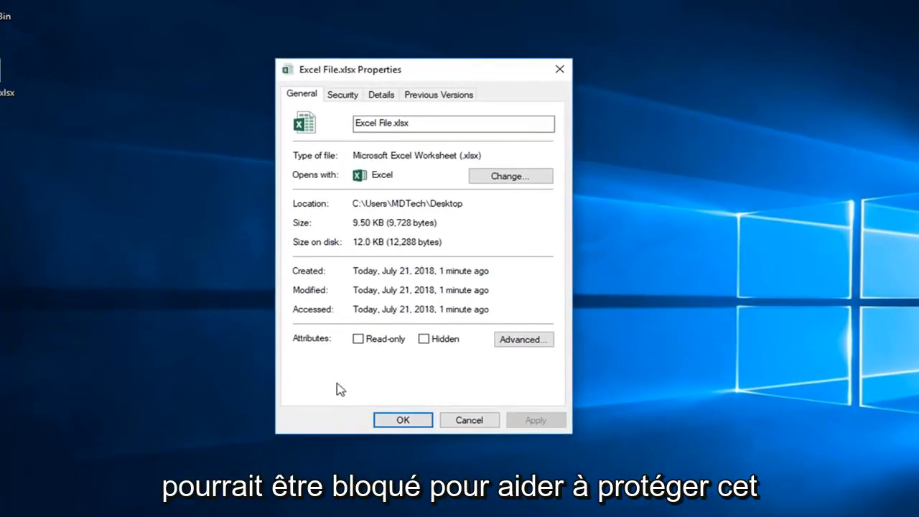
mouse_move(510, 376)
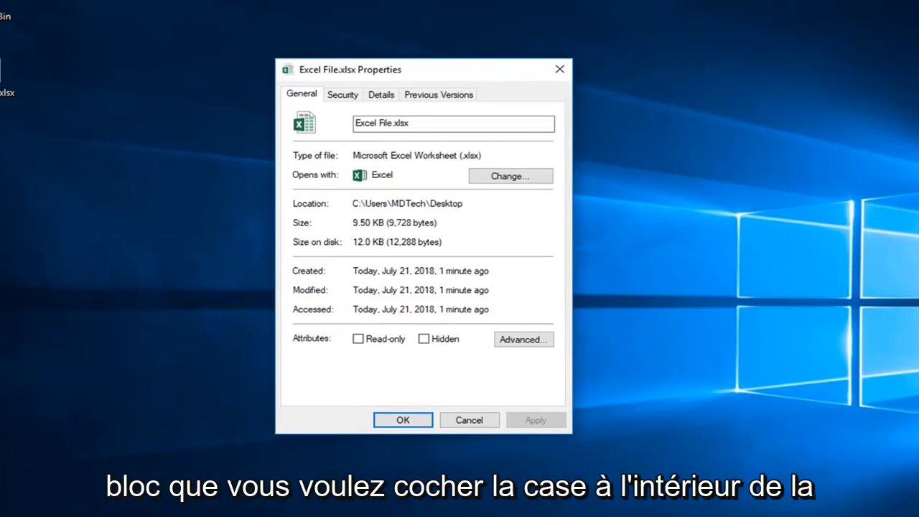
mouse_move(523, 375)
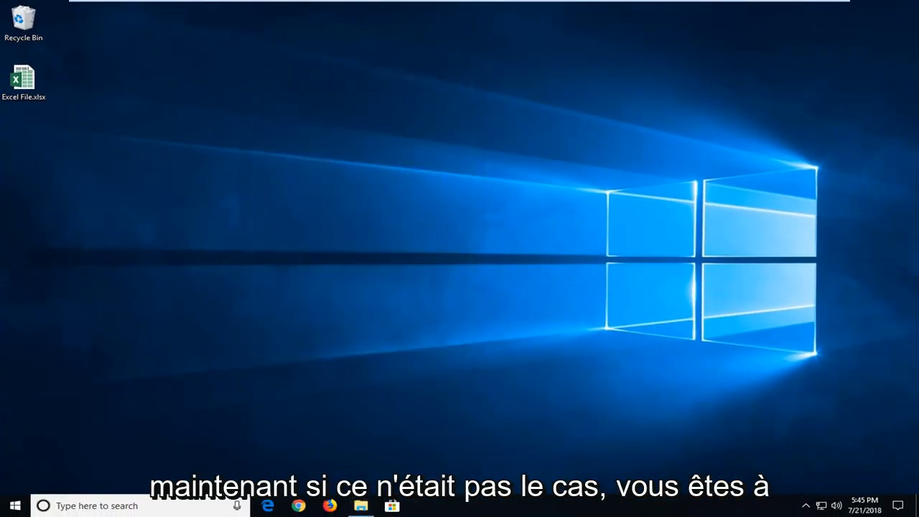
Step: Launch Excel by searching 'excel' in Start and create a blank workbook
left_click(11, 506)
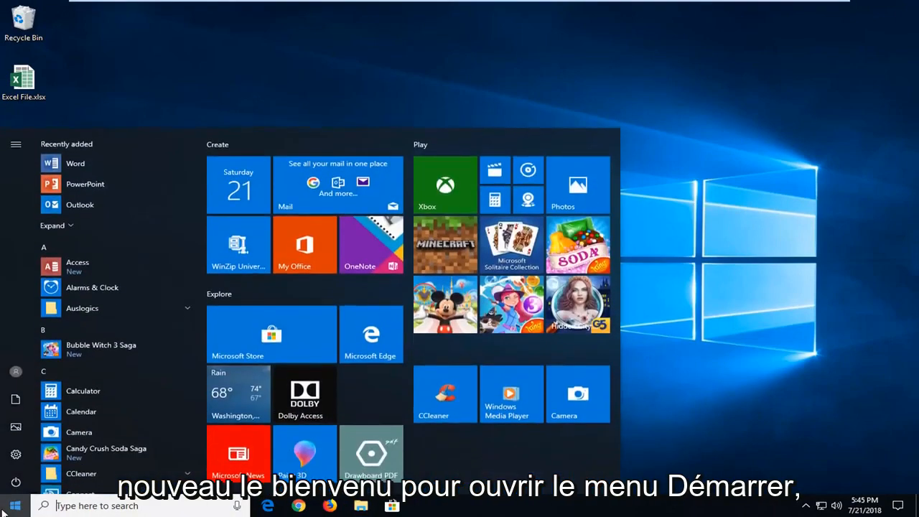
type("excel")
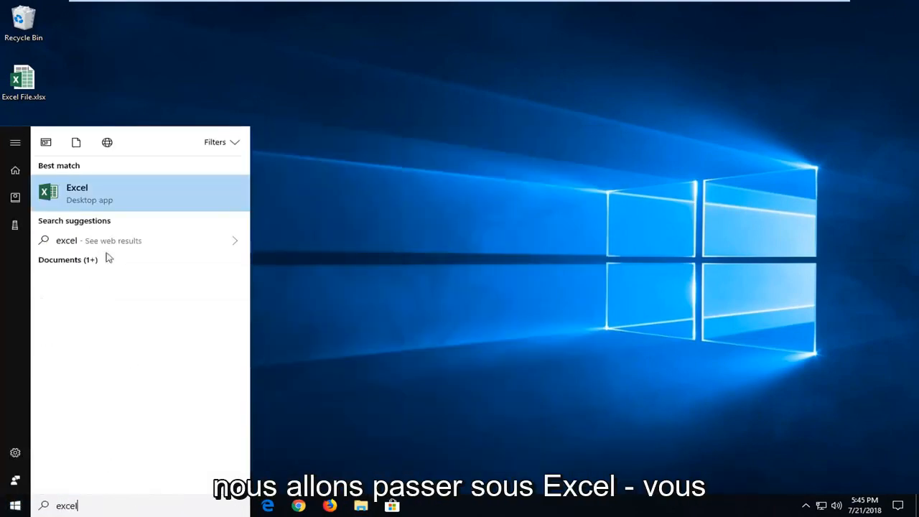
left_click(77, 192)
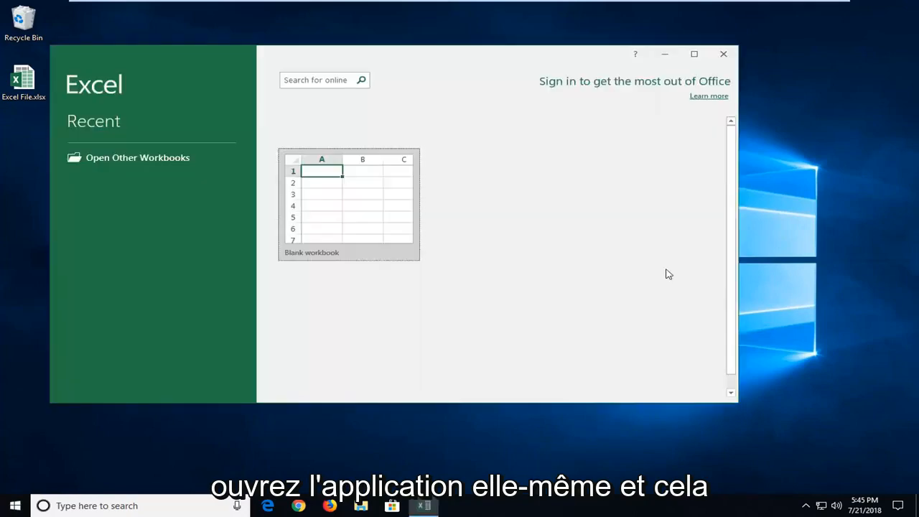
left_click(694, 53)
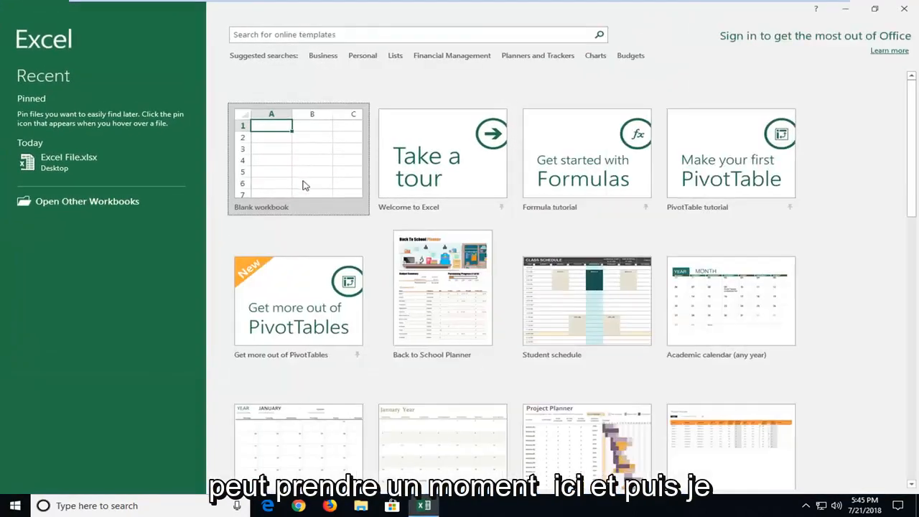
left_click(298, 155)
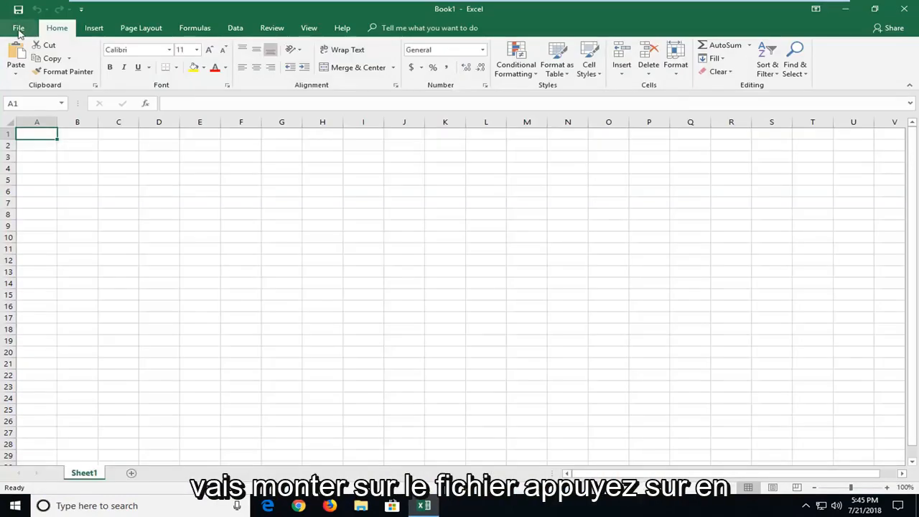
Step: Open the Trust Center page of Excel Options from the File menu
left_click(20, 27)
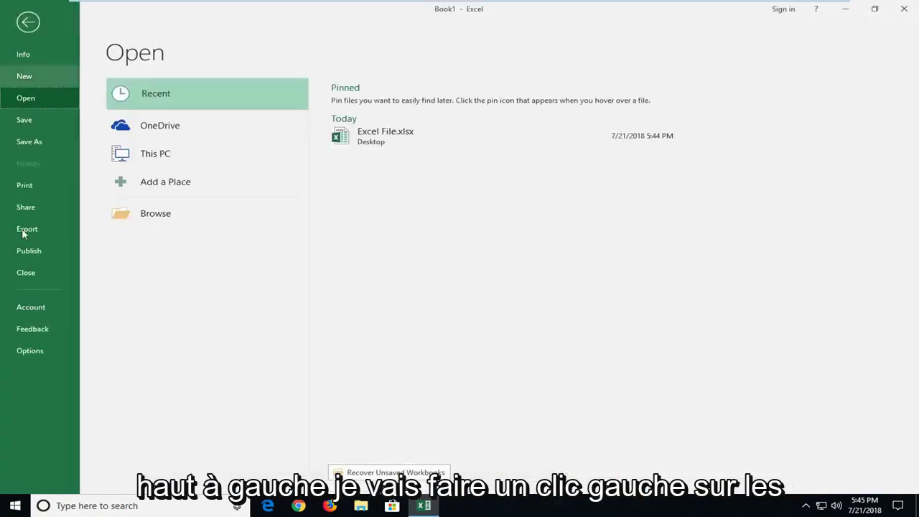
left_click(30, 351)
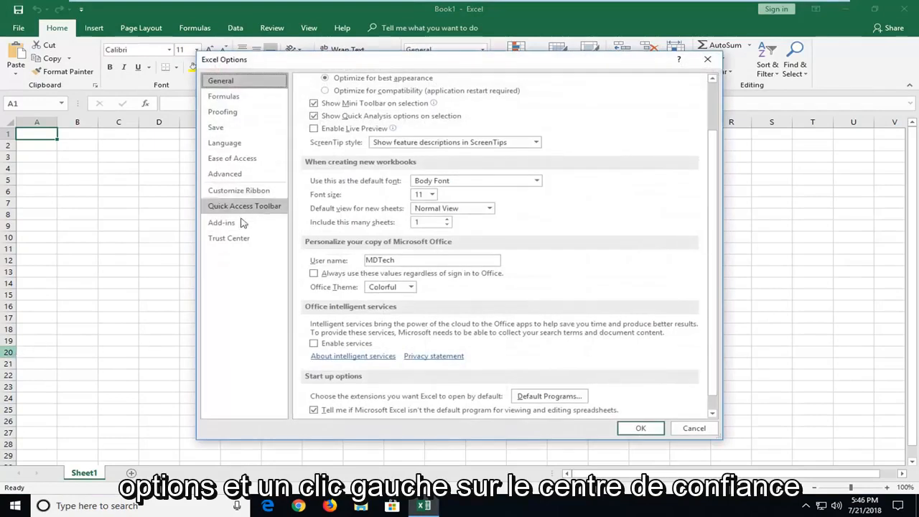
left_click(229, 238)
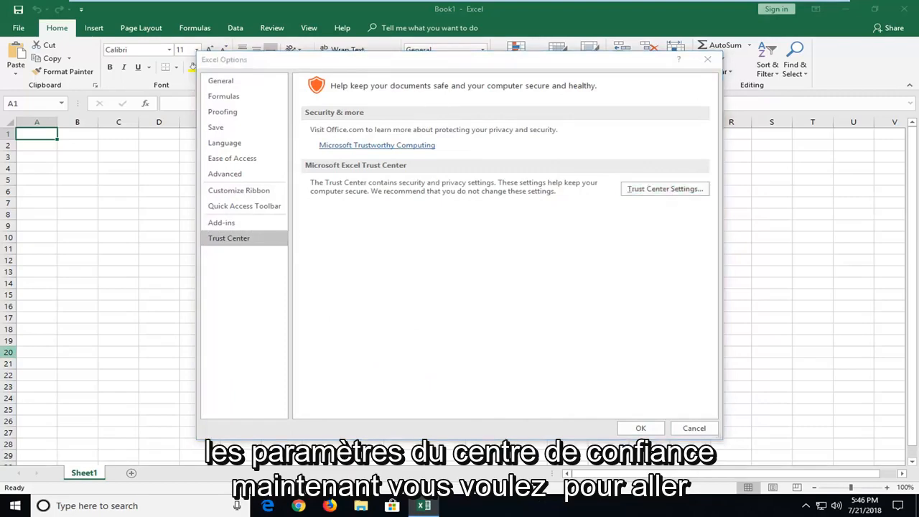
Step: Open Trust Center Settings and uncheck an Enable Protected View option
left_click(666, 188)
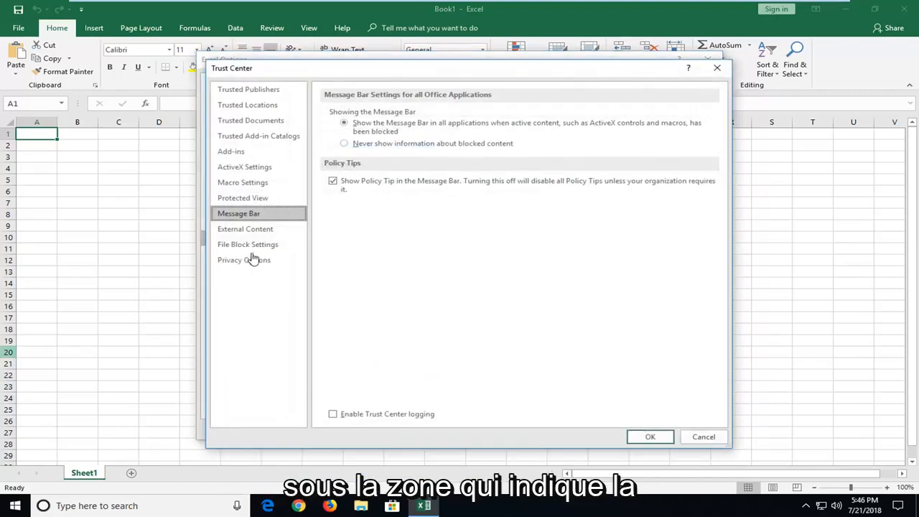
left_click(242, 197)
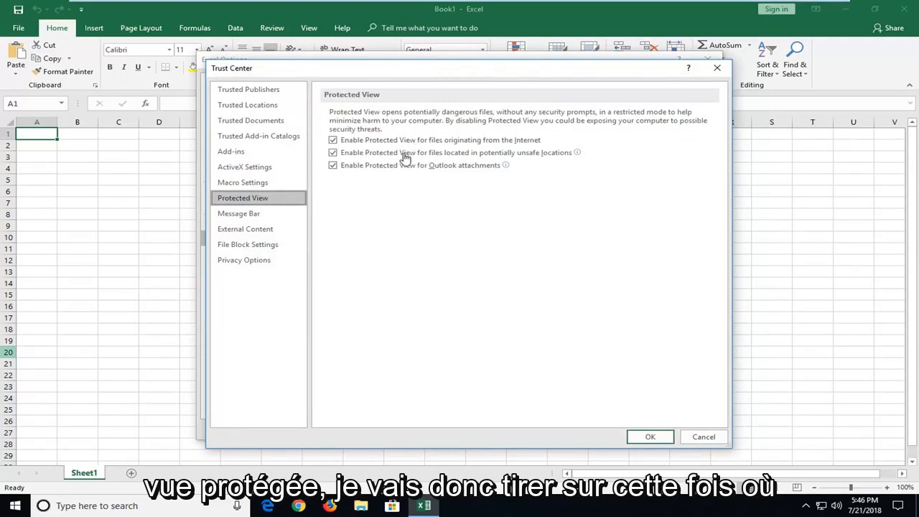
left_click(333, 152)
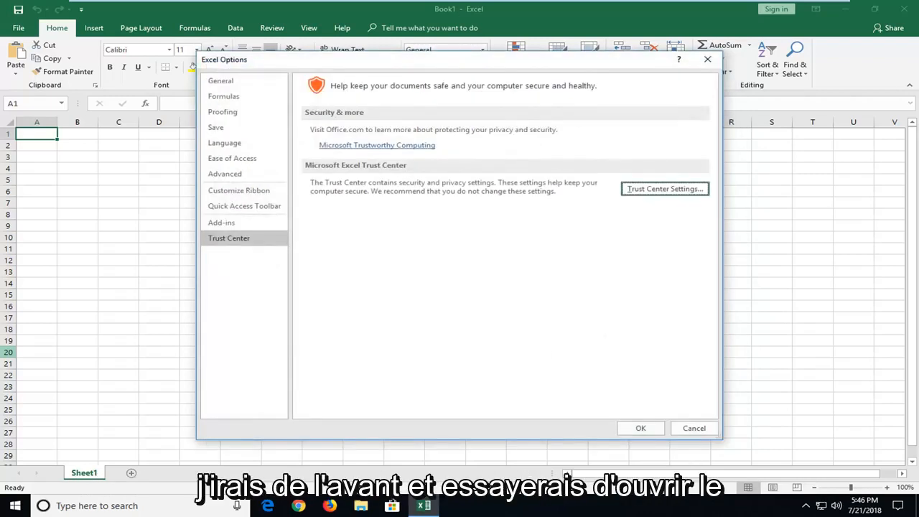
mouse_move(650, 16)
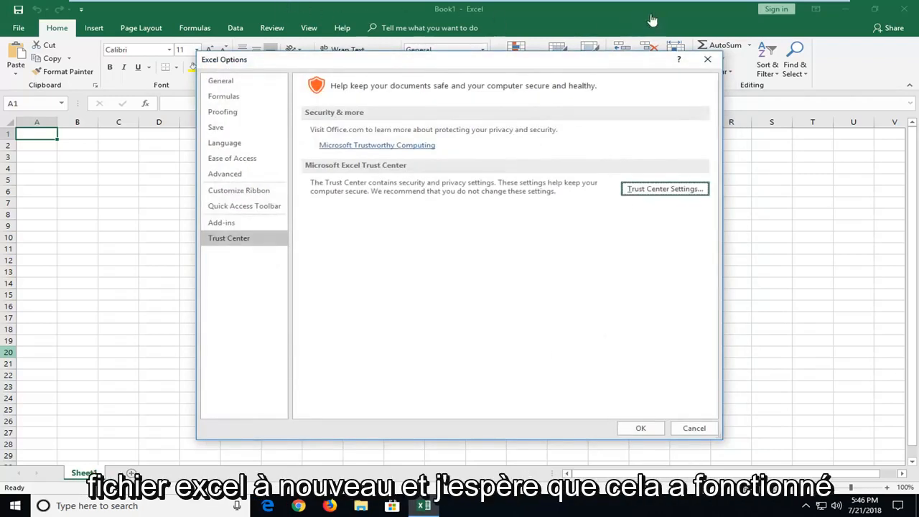